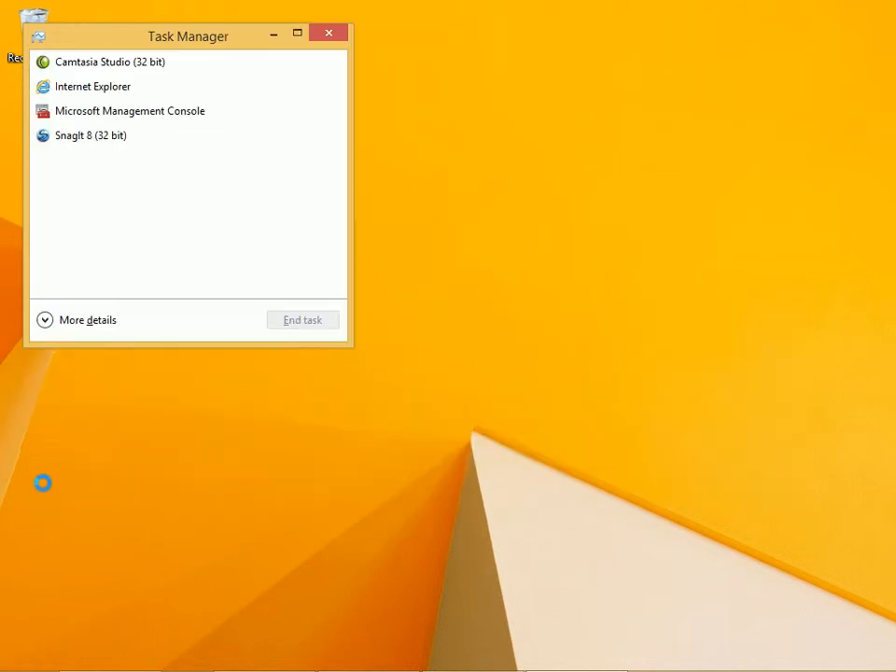
Select Snagit 8 (32 bit) and expand Task Manager to the detailed More details view.
left_click(90, 134)
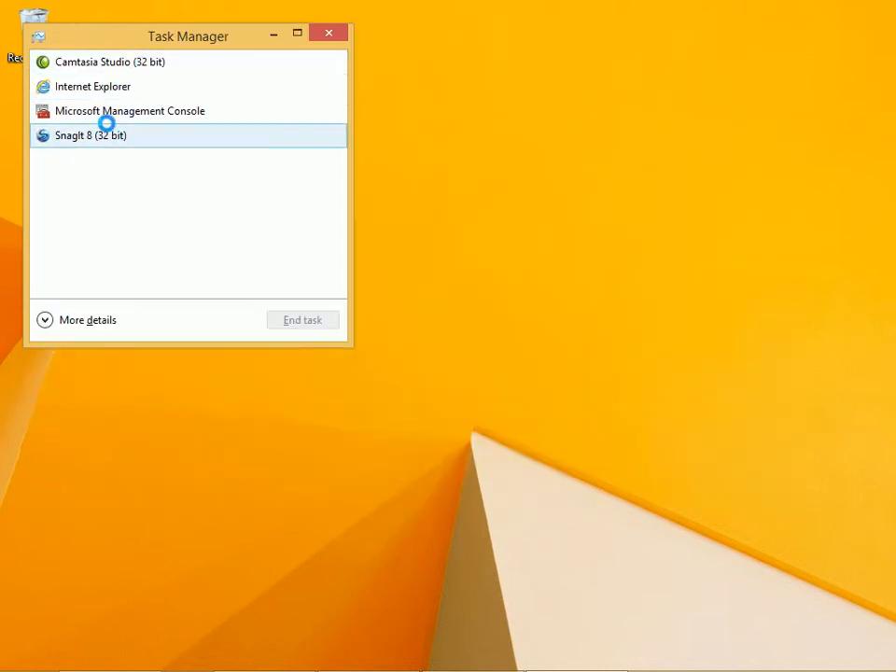
left_click(89, 134)
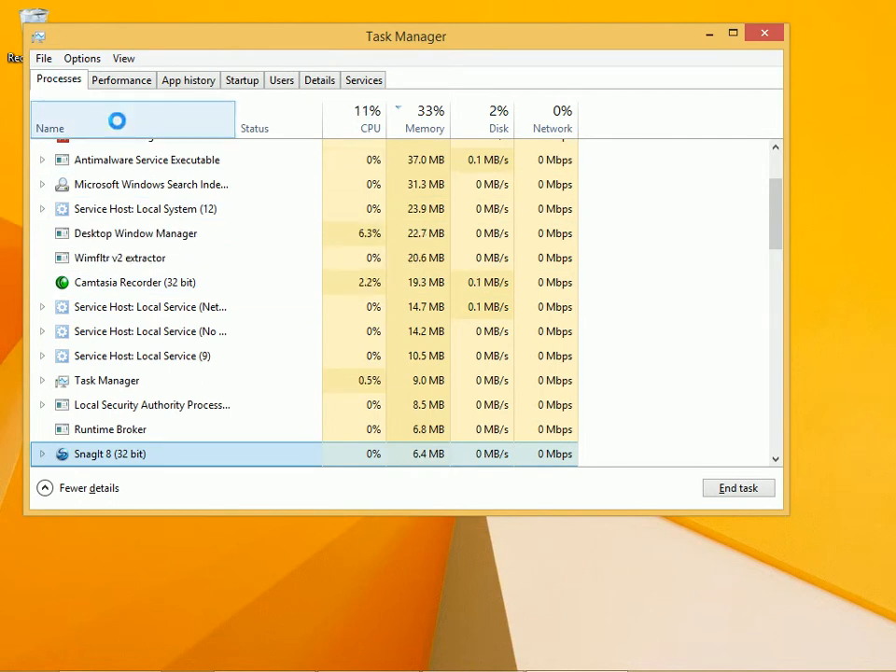
Sort the Processes list by Memory so Internet Explorer (6) at 350.7 MB is on top.
left_click(431, 119)
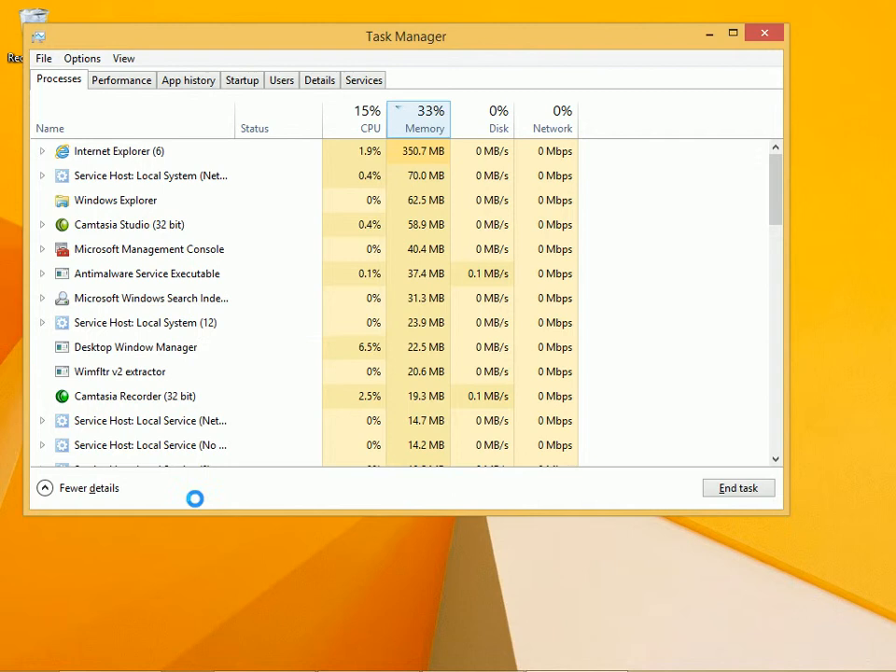
left_click(41, 151)
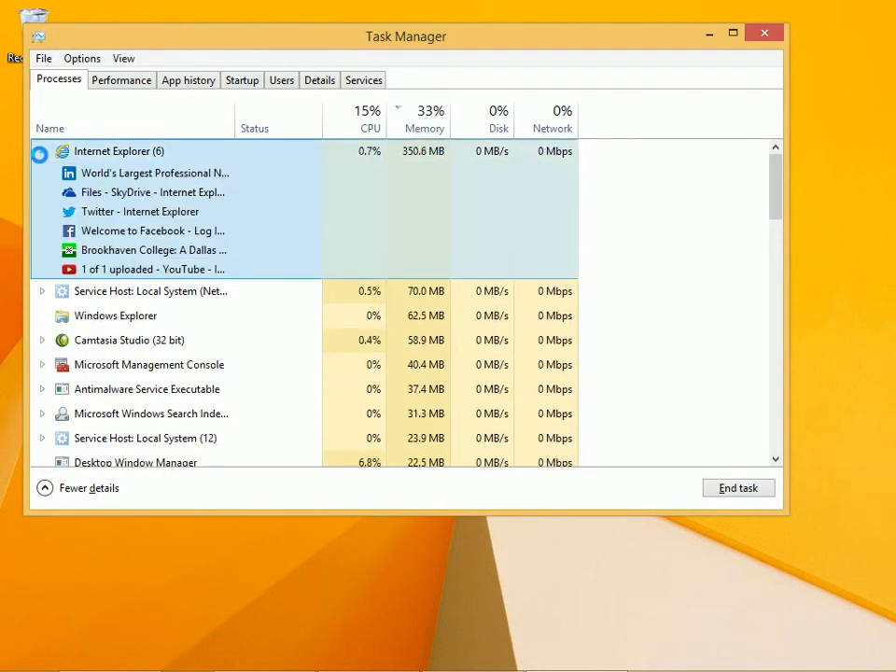
left_click(41, 151)
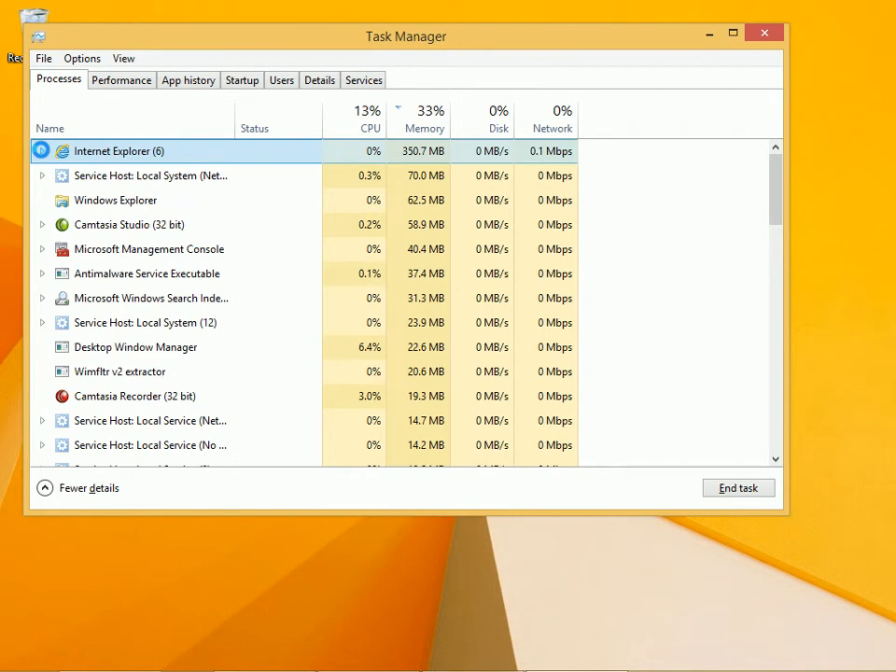
left_click(129, 224)
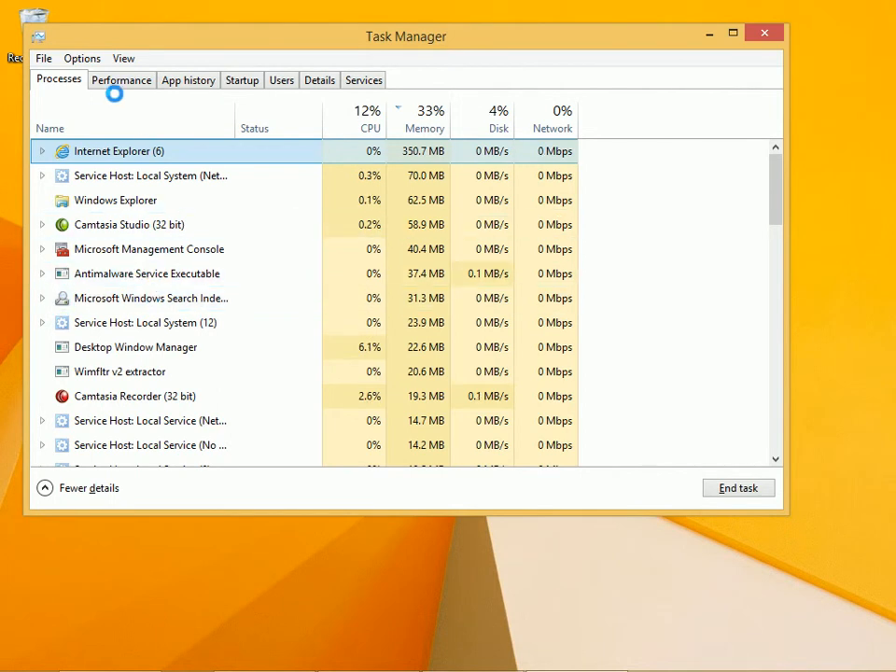
left_click(120, 78)
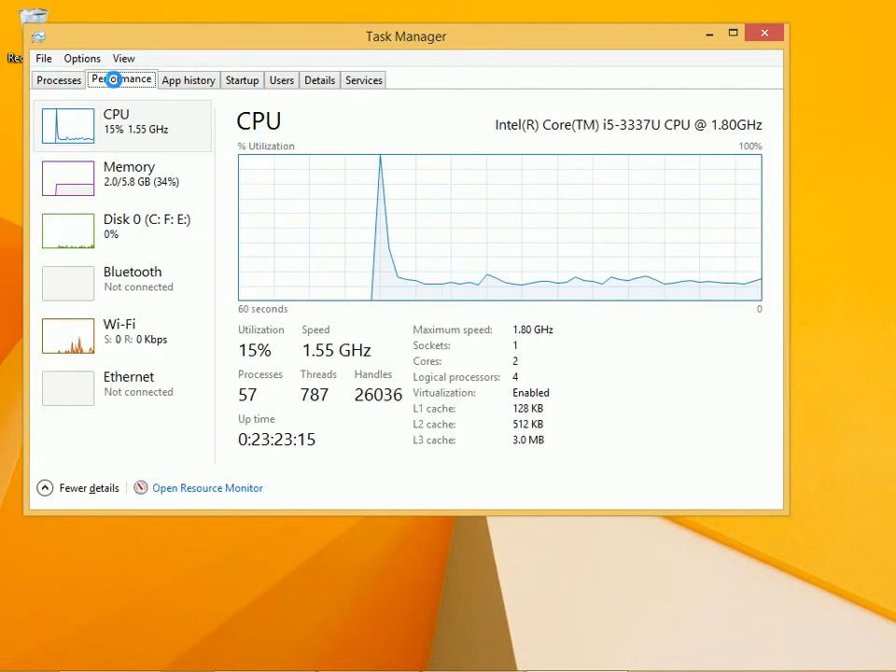
left_click(129, 173)
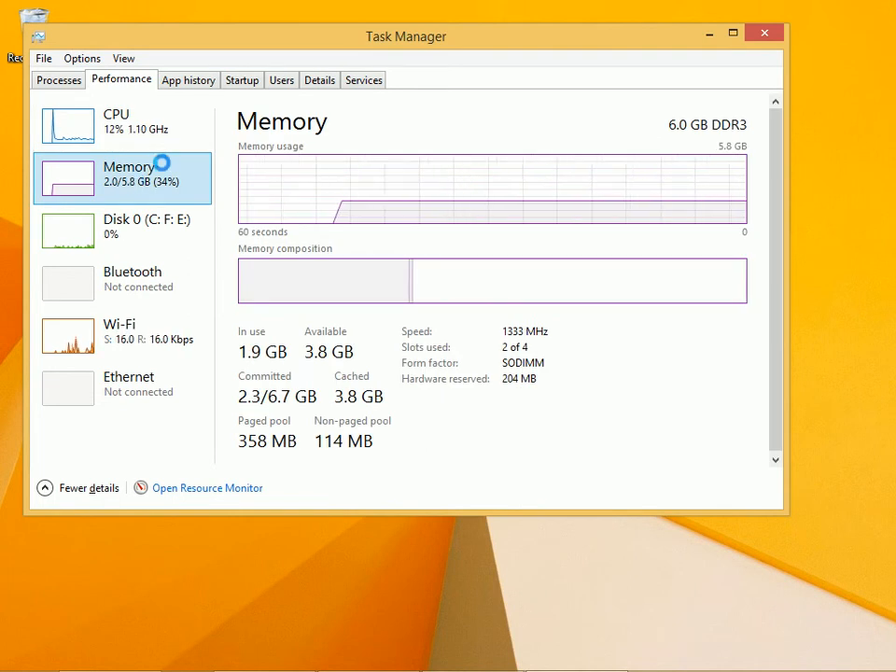
left_click(319, 78)
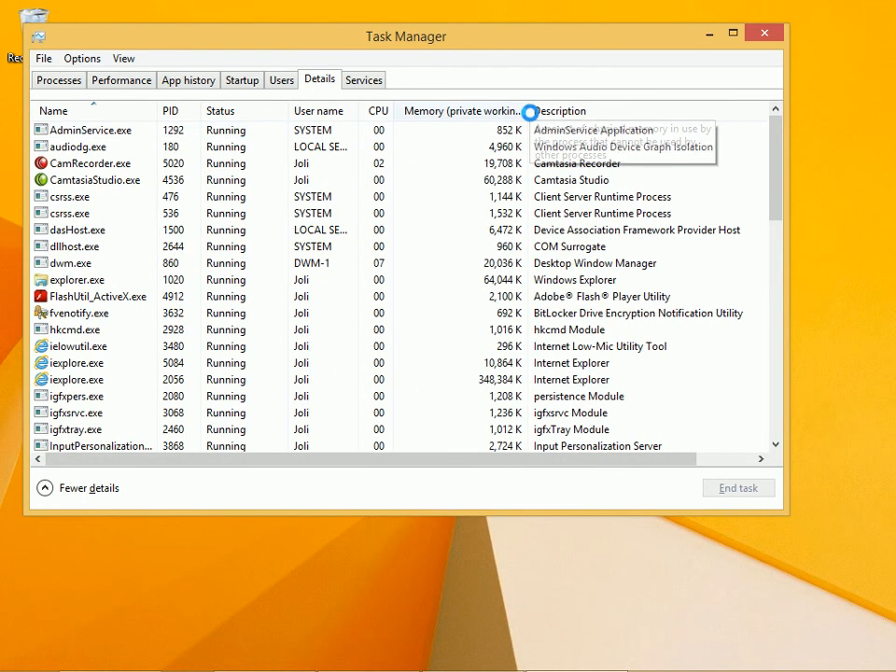
left_click(58, 78)
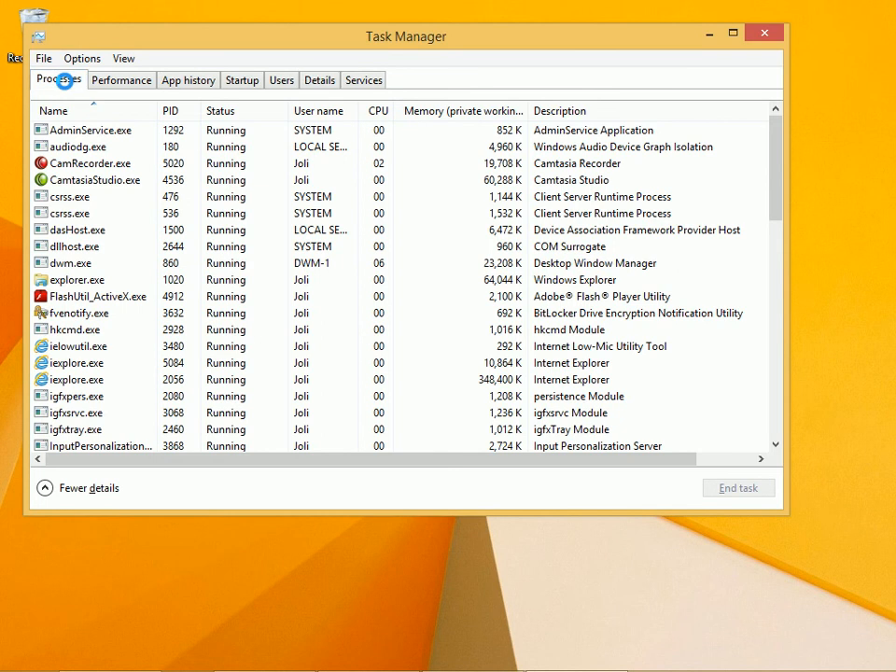
left_click(425, 120)
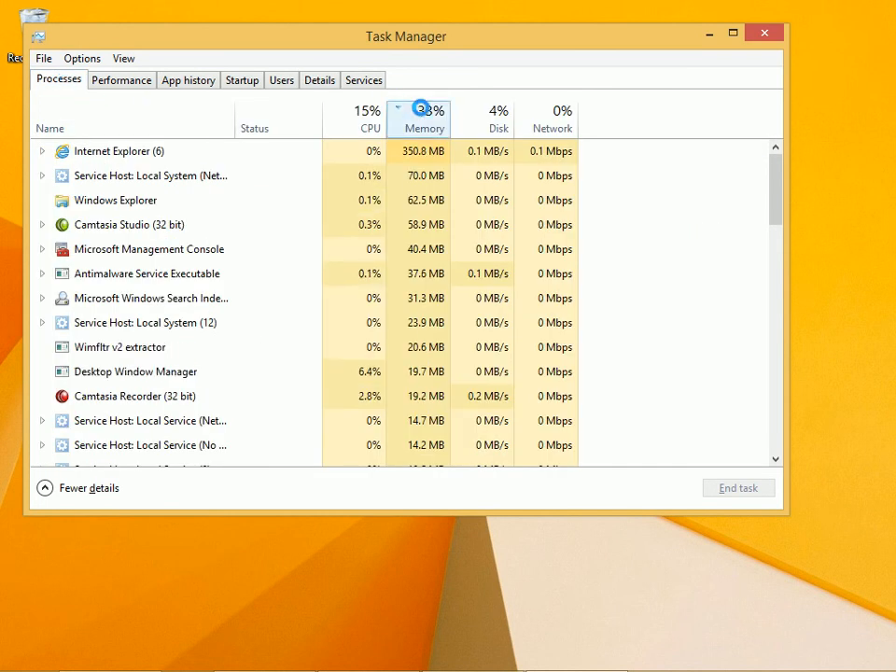